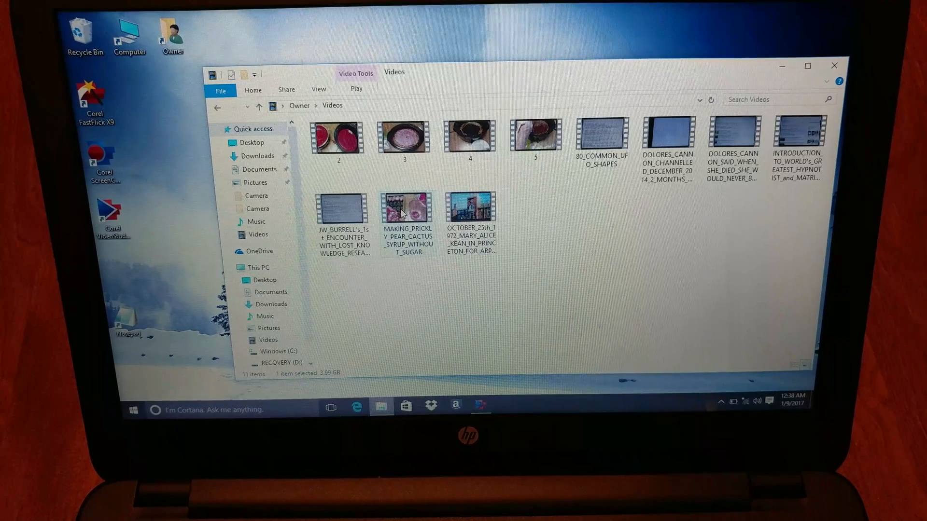
Show the context menu for MAKING_PRICKLY_PEAR_CACTUS_SYRUP_WITHOUT_SUGAR in Videos.
right_click(407, 210)
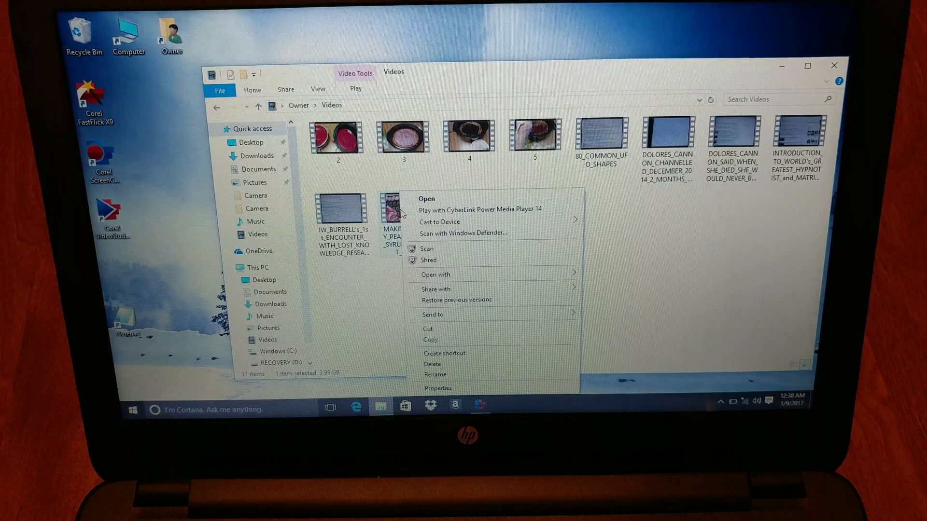
mouse_move(480, 287)
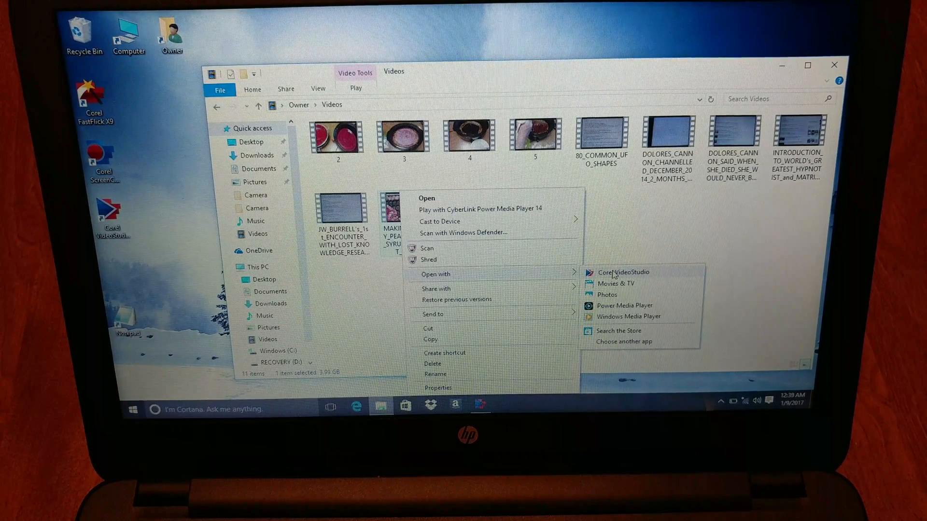
Open the syrup video in Corel VideoStudio and accept matching project settings to 3840x2160.
click(622, 272)
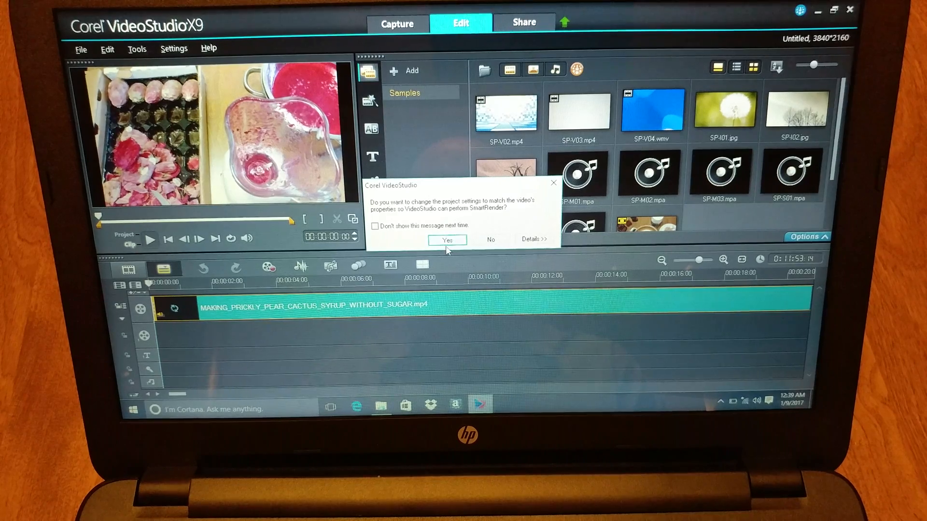
click(447, 240)
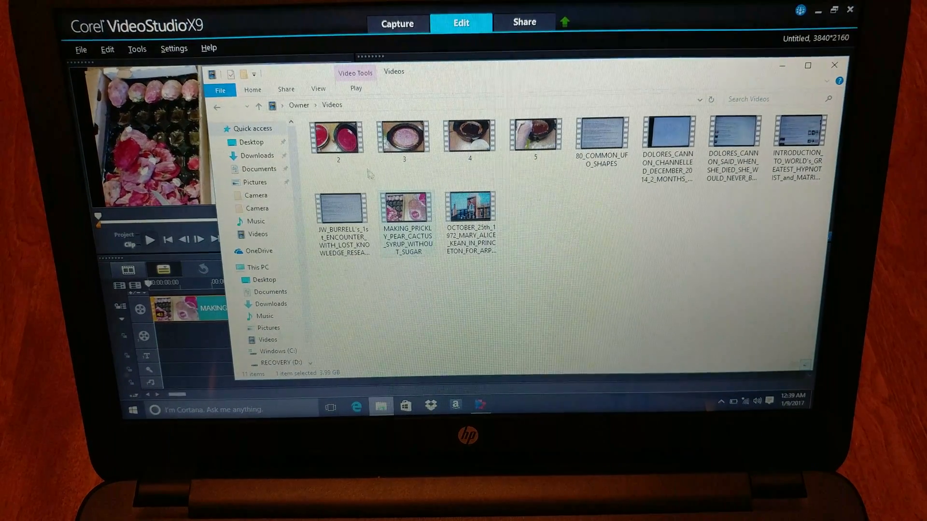
Send videos 2 and 3 to Corel VideoStudio via Open with.
click(337, 137)
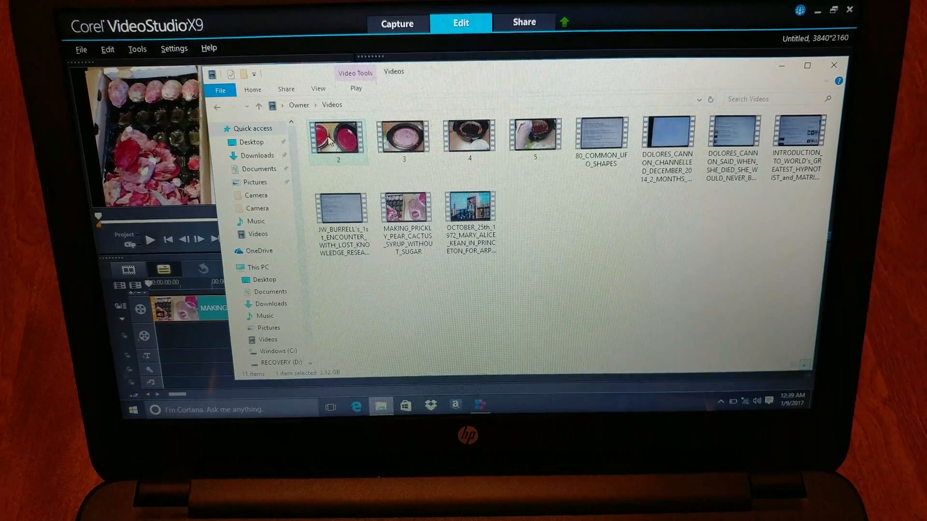
right_click(338, 139)
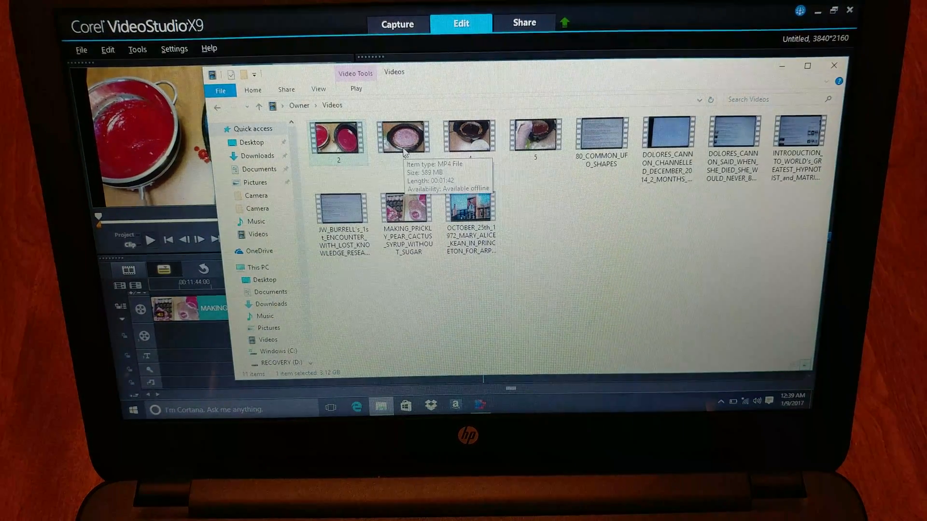
right_click(402, 134)
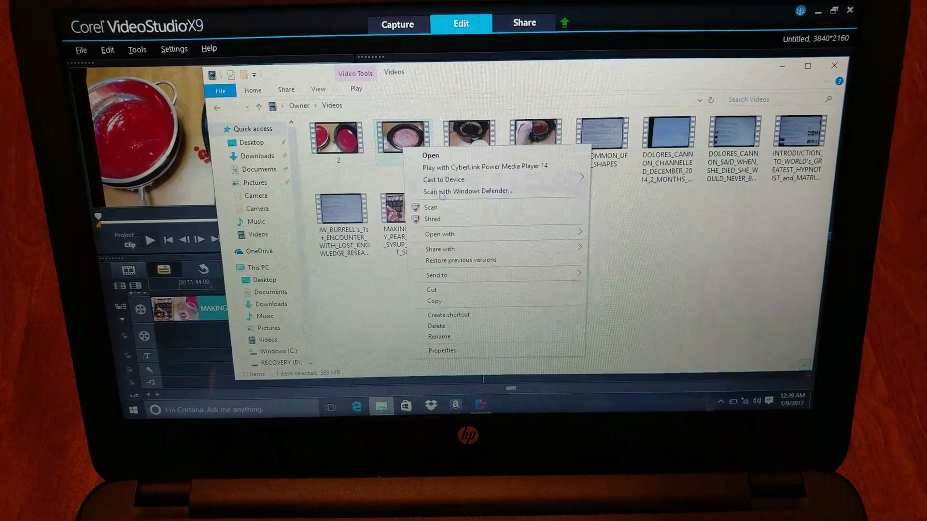
click(439, 233)
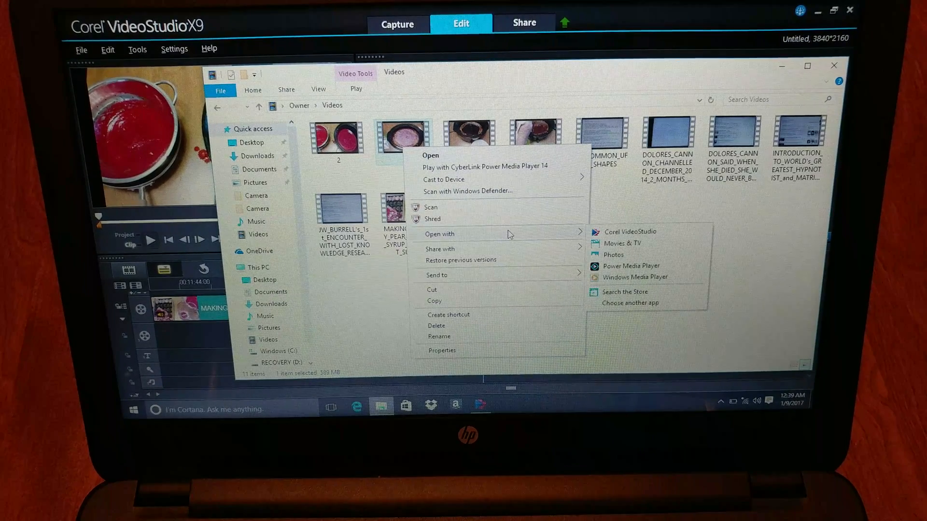
click(629, 231)
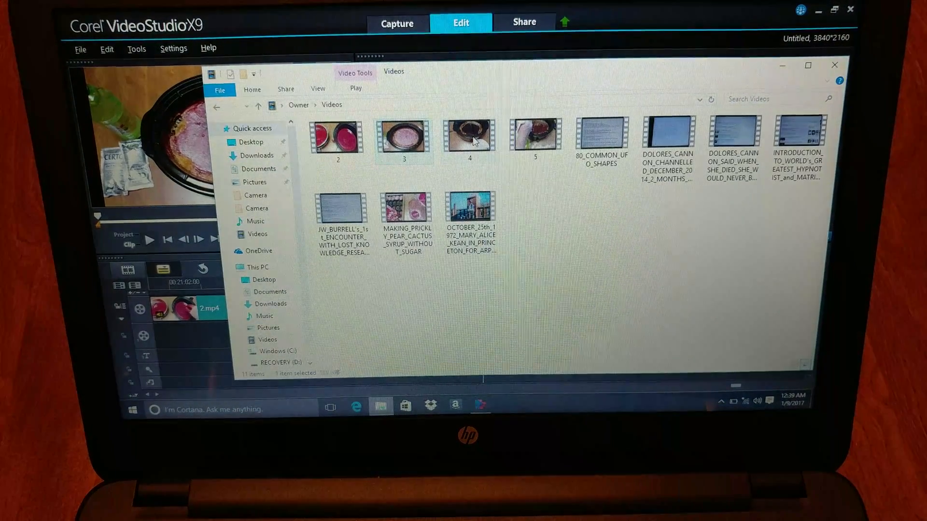
Send videos 4 and 5 to Corel VideoStudio via Open with.
right_click(469, 137)
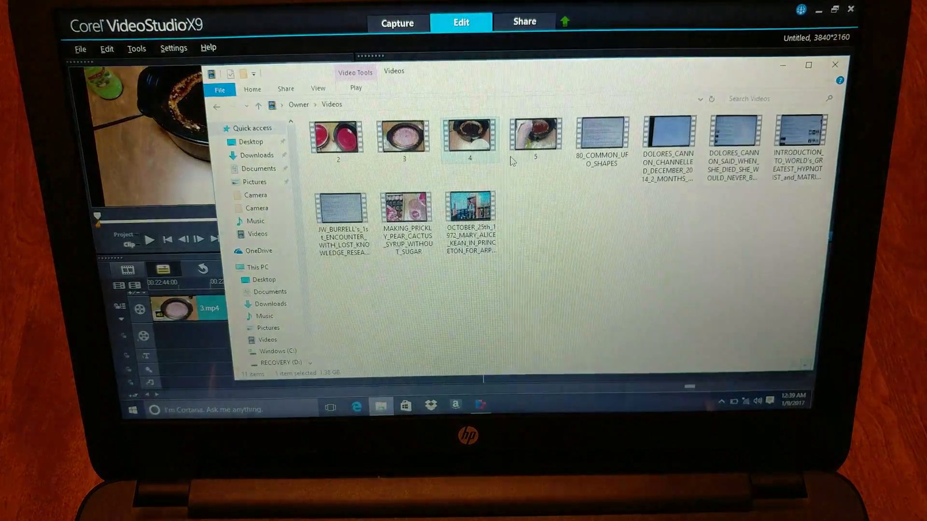
right_click(535, 134)
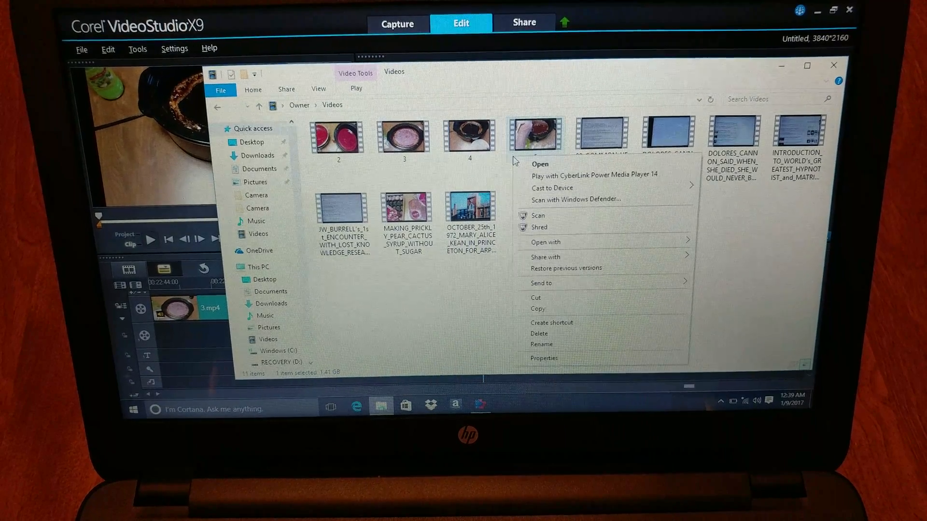
mouse_move(599, 246)
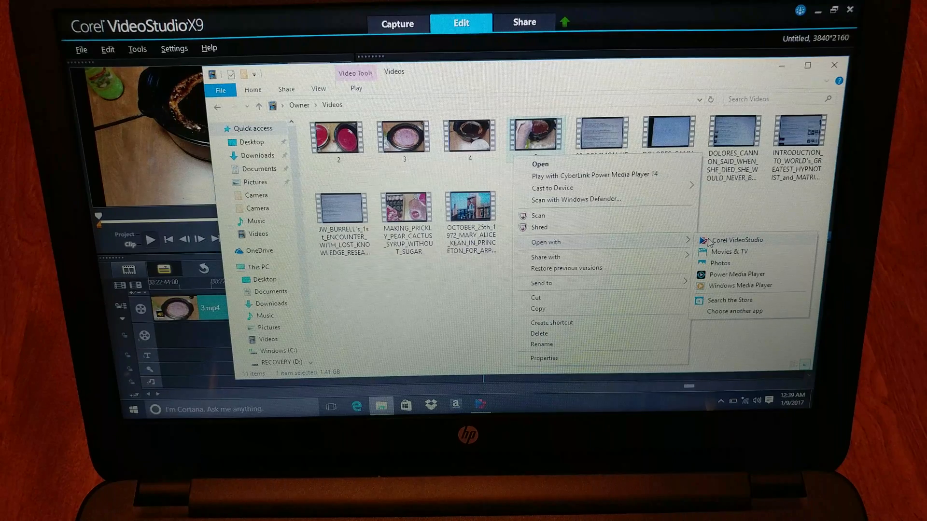
click(736, 239)
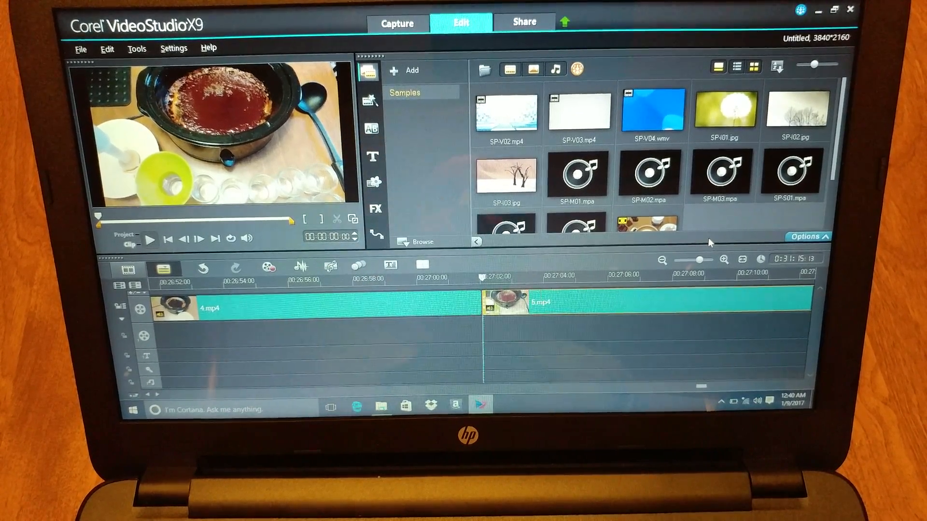
mouse_move(523, 21)
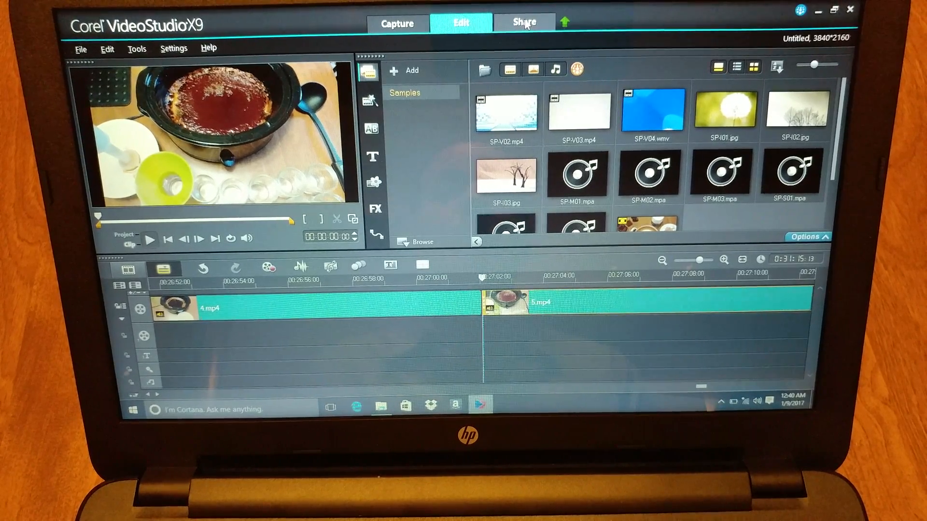
Switch Corel VideoStudio X9 to the Share workspace.
click(523, 23)
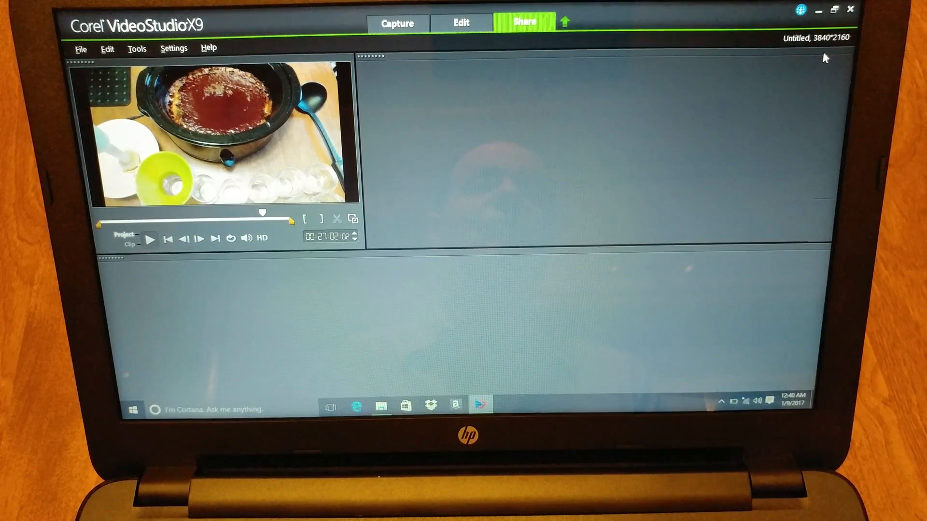
Choose MPEG-4 computer output and show its profile list.
click(524, 23)
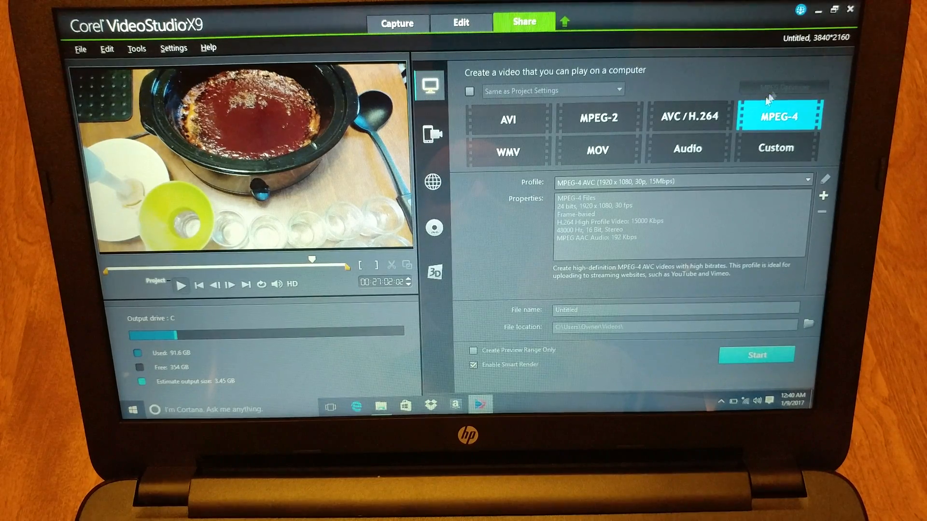
mouse_move(786, 129)
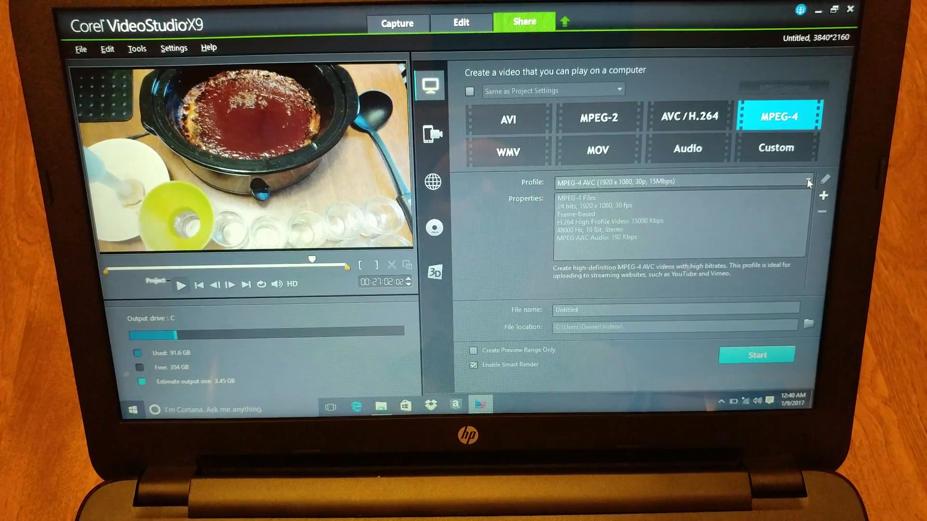
click(808, 181)
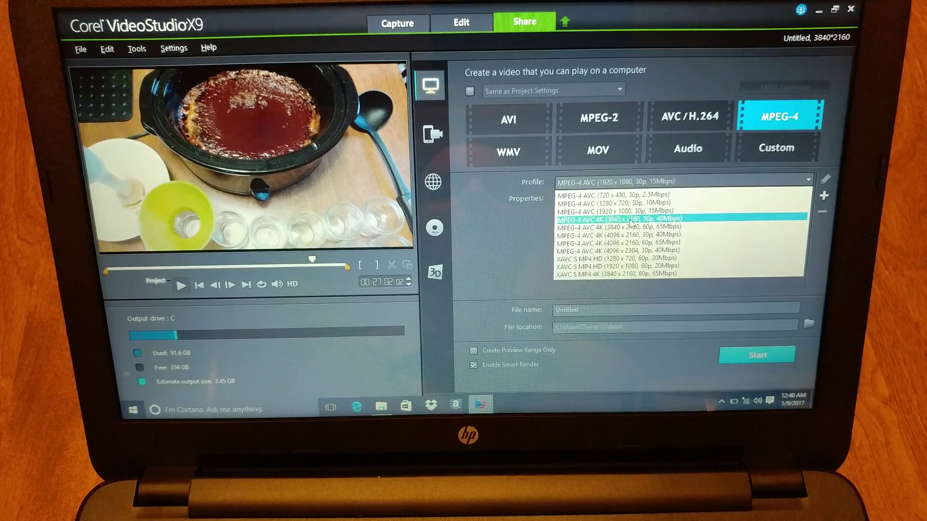
Select the MPEG-4 AVC 4K 3840x2160 30p profile and start rendering.
click(614, 219)
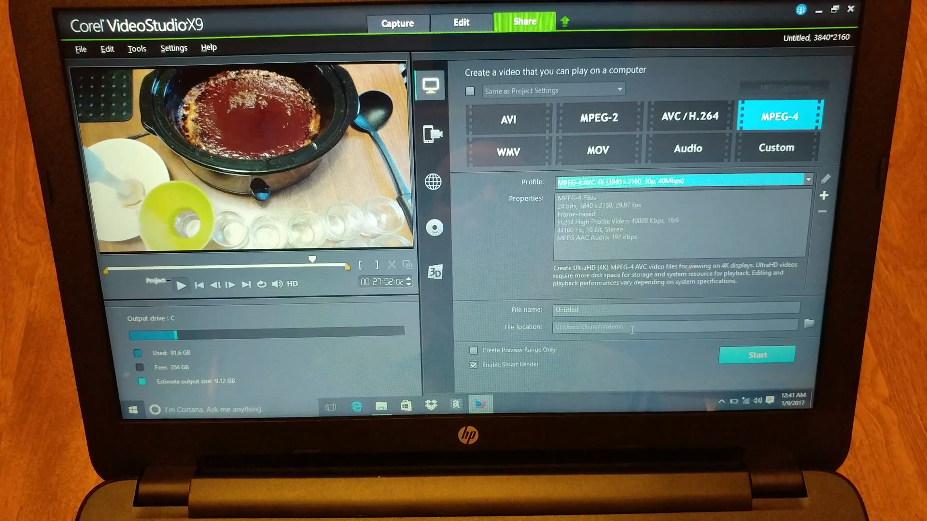
mouse_move(759, 355)
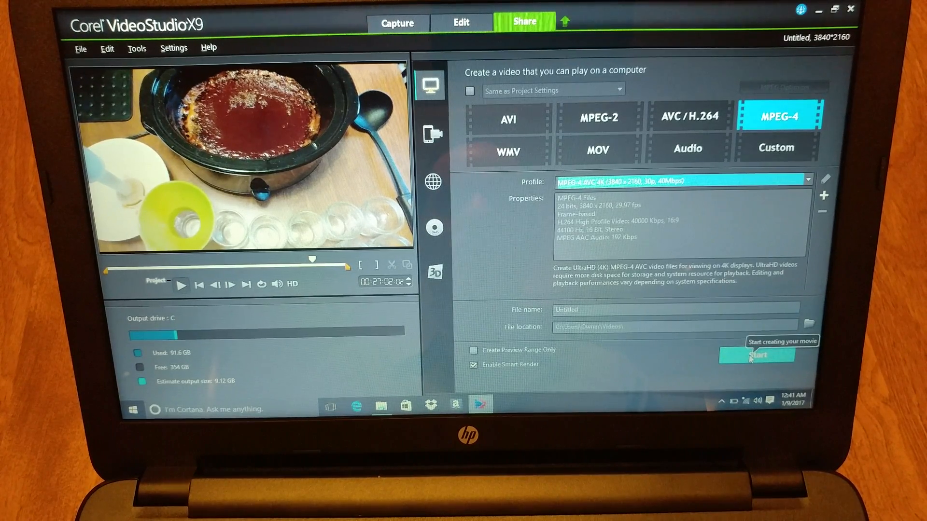
click(757, 356)
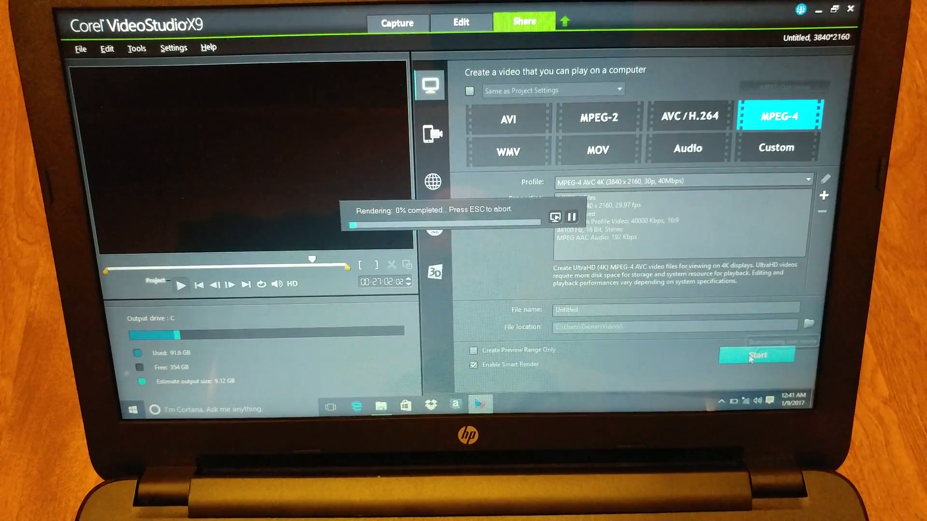